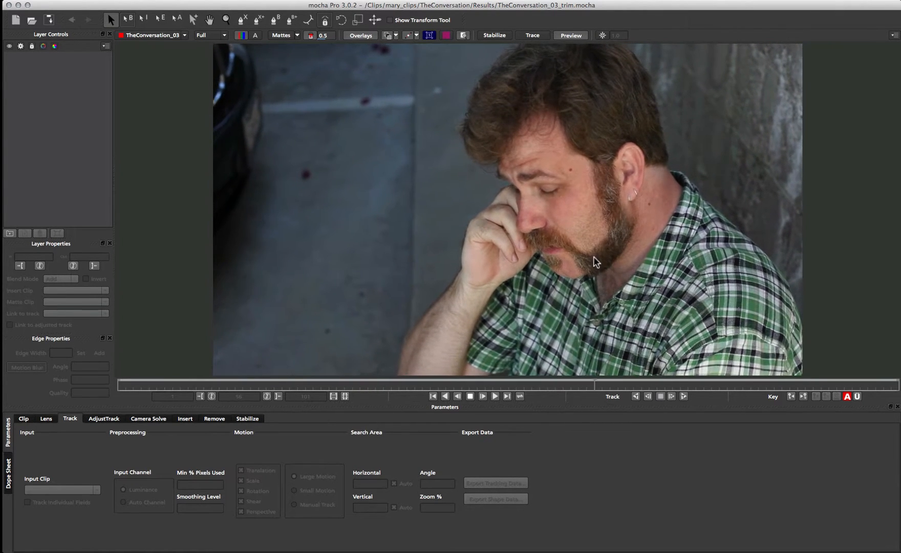
Start Layer 1 by placing the first X-spline point along the lower lip and chin.
click(492, 396)
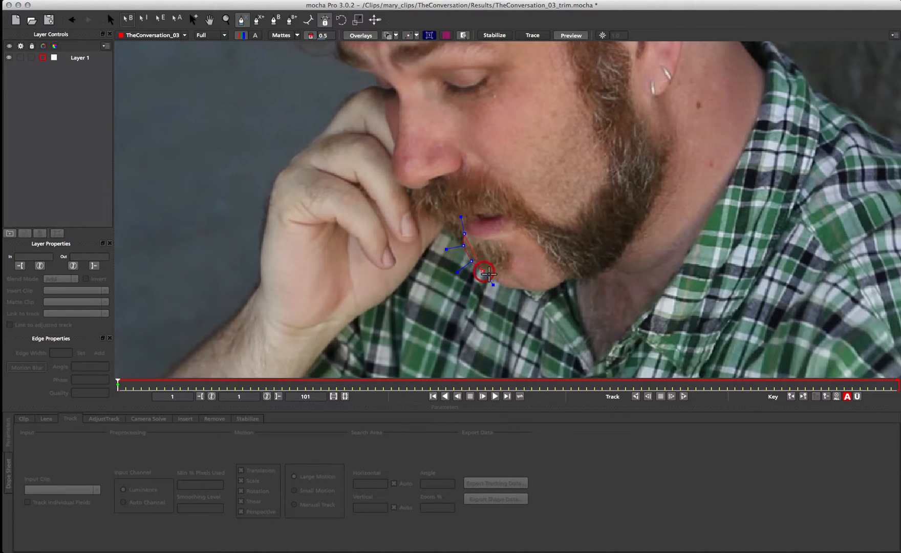
Close the chin spline, enable Perspective motion, and start tracking forward.
drag(485, 275, 534, 290)
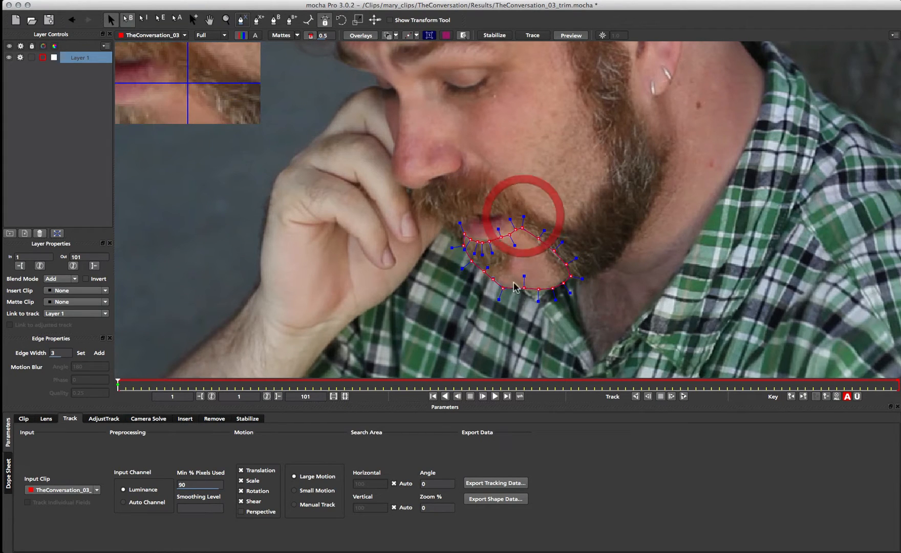
click(241, 511)
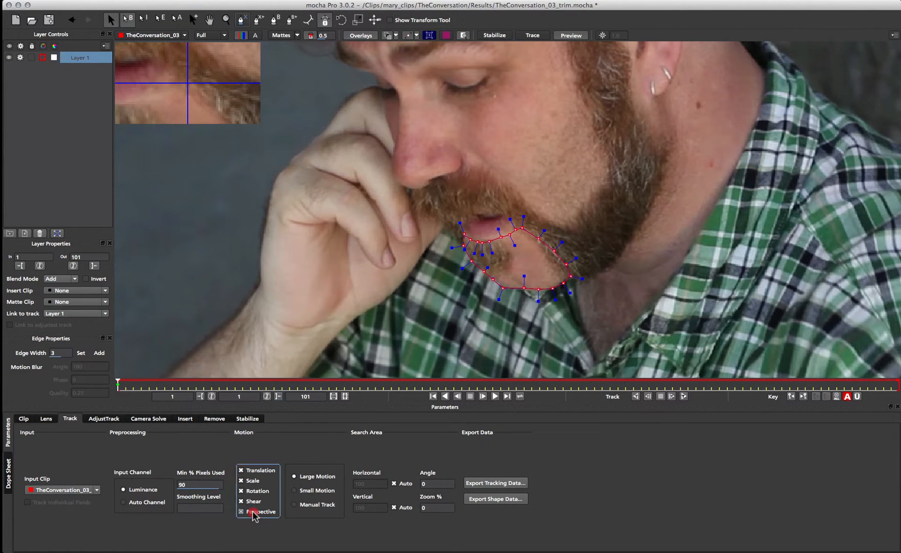
click(242, 512)
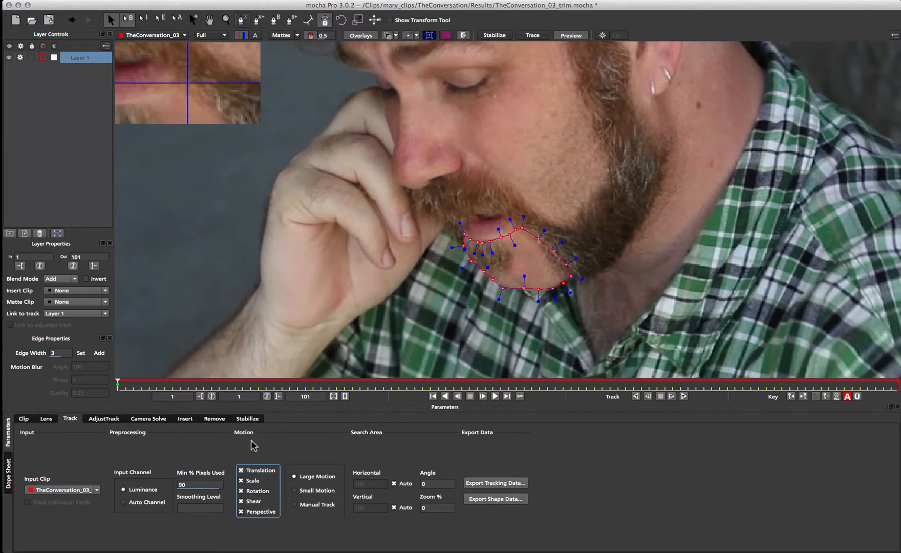
mouse_move(544, 167)
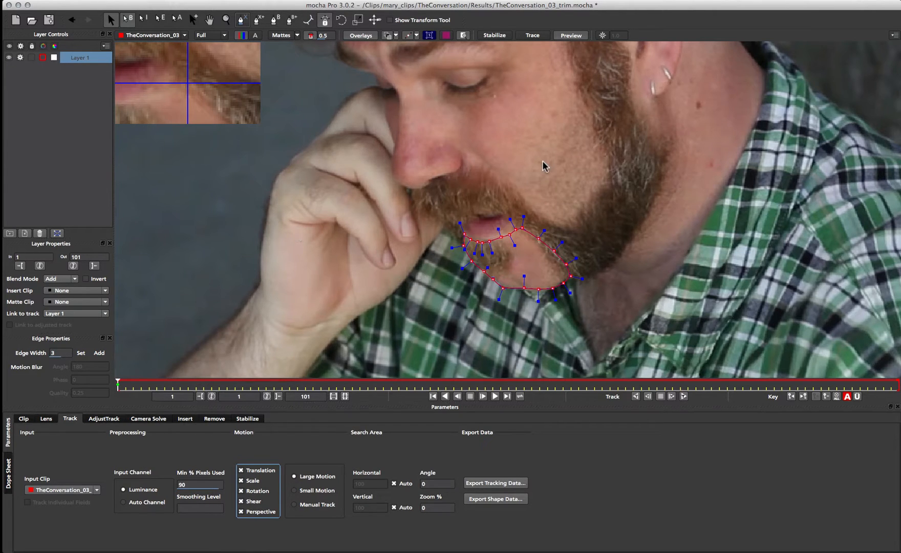
click(683, 396)
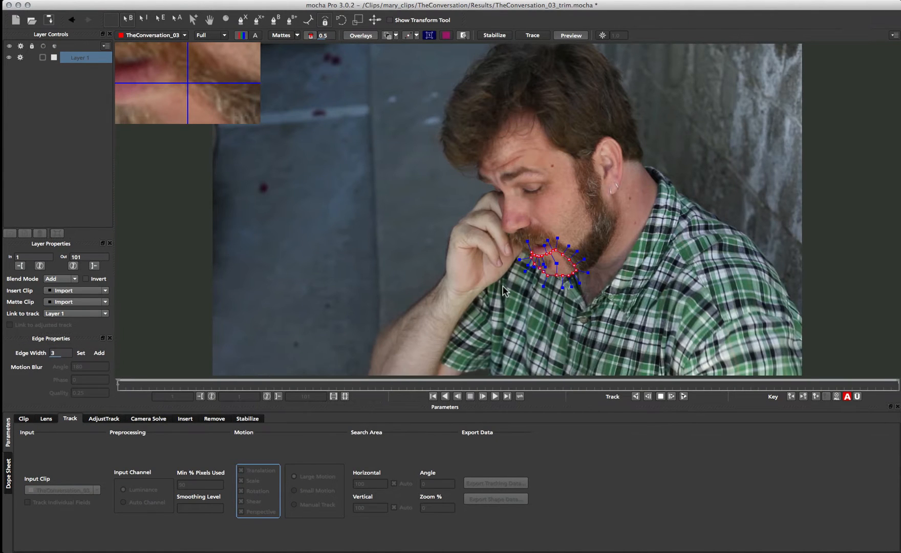
Run the chin layer's forward track through to the clip's last frame.
click(494, 396)
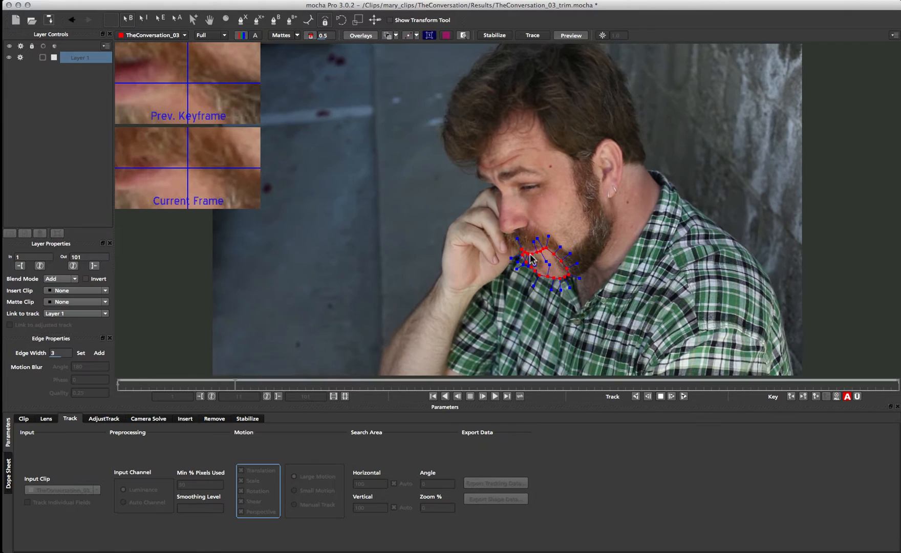
click(494, 396)
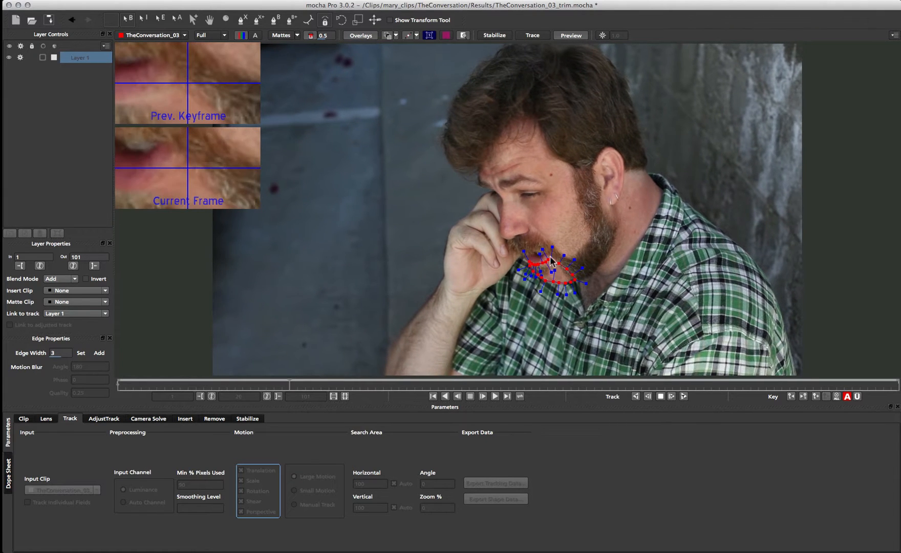
click(483, 396)
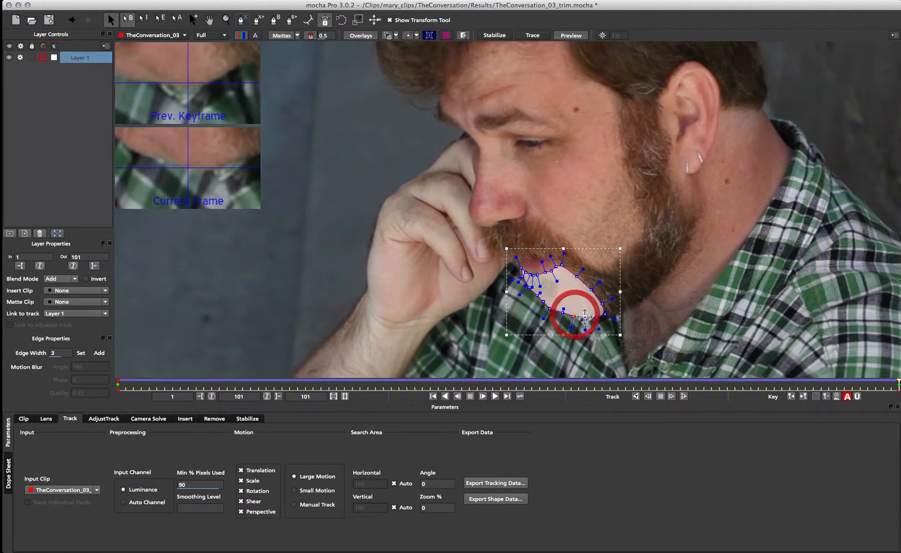
Drag chin spline points at frame 1 so the matte fits the beard below the lip.
drag(575, 314, 576, 276)
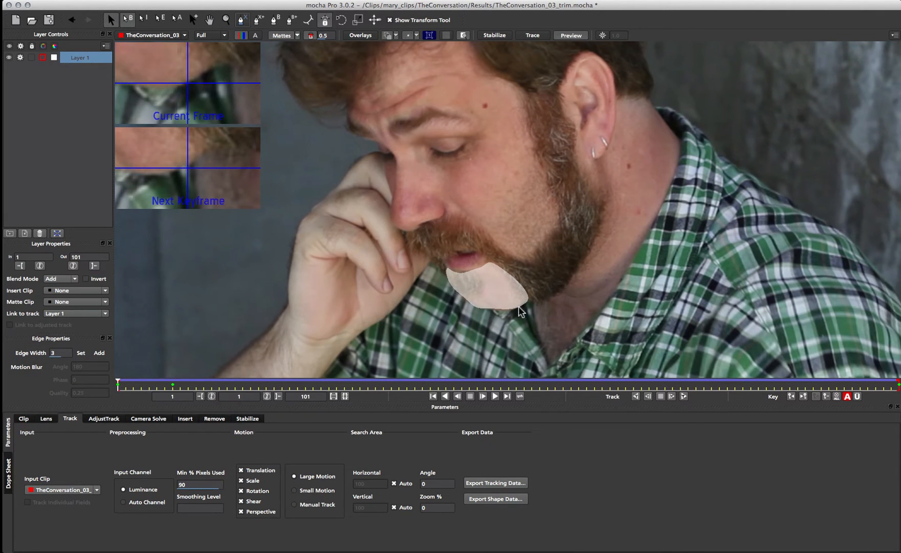
mouse_move(558, 167)
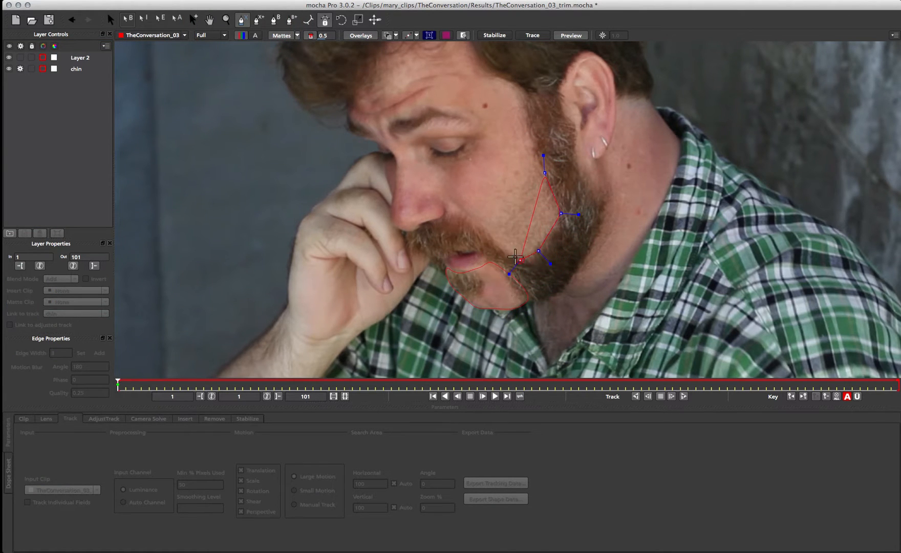
Draw and close Layer 2's X-spline along the jawline and cheek beard.
drag(520, 261, 508, 270)
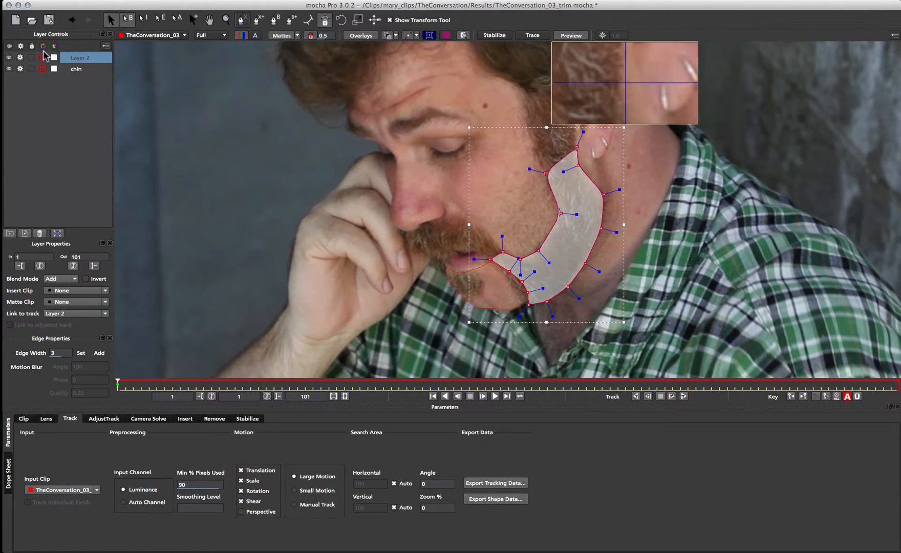
Rename Layer 2 to 'jaw', track it forward to frame 101, and hide its outline.
click(75, 68)
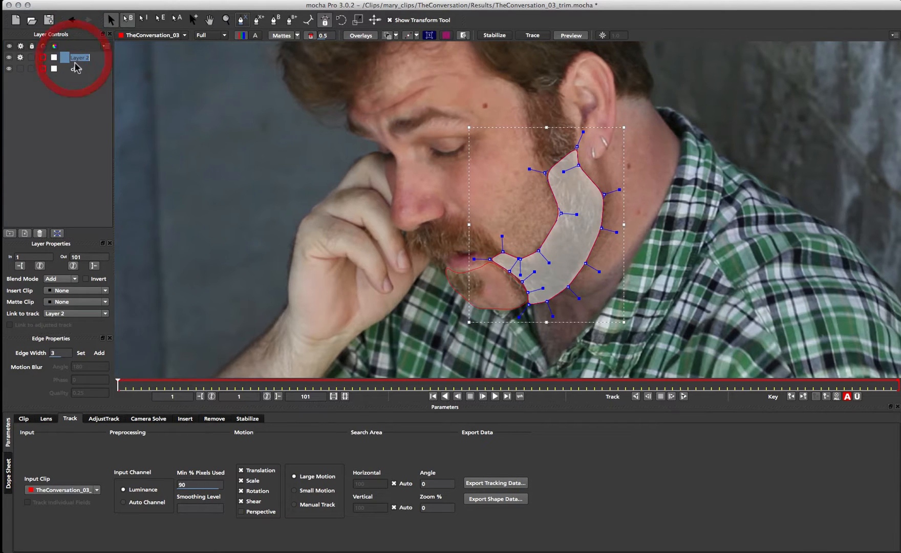
text(jaw)
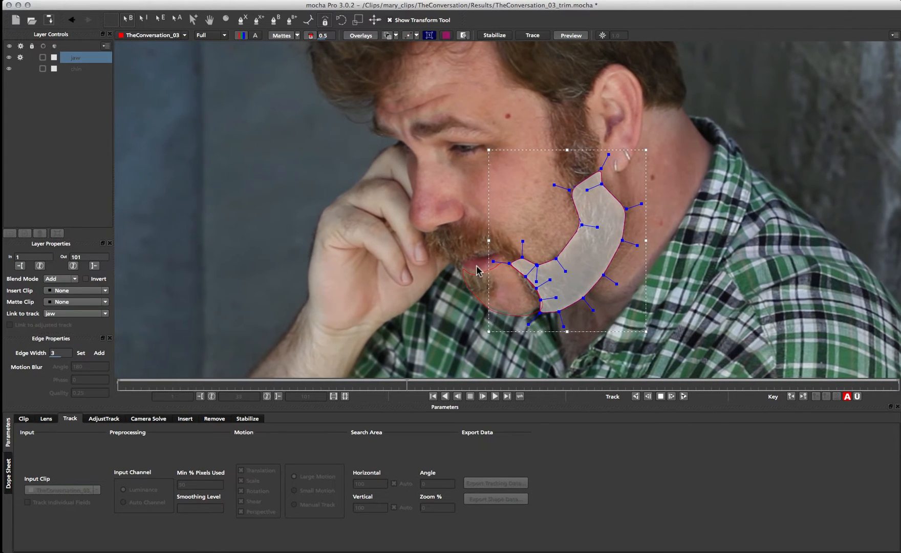
click(494, 396)
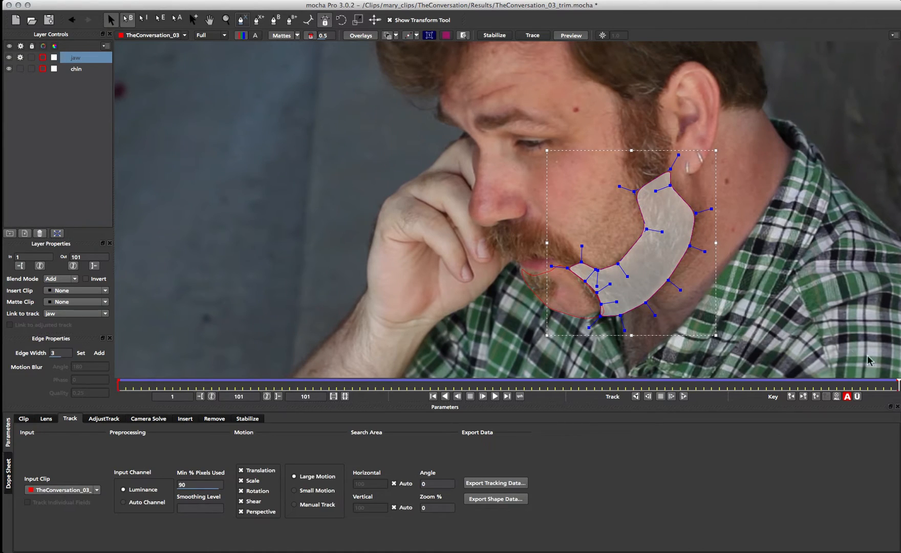
click(403, 384)
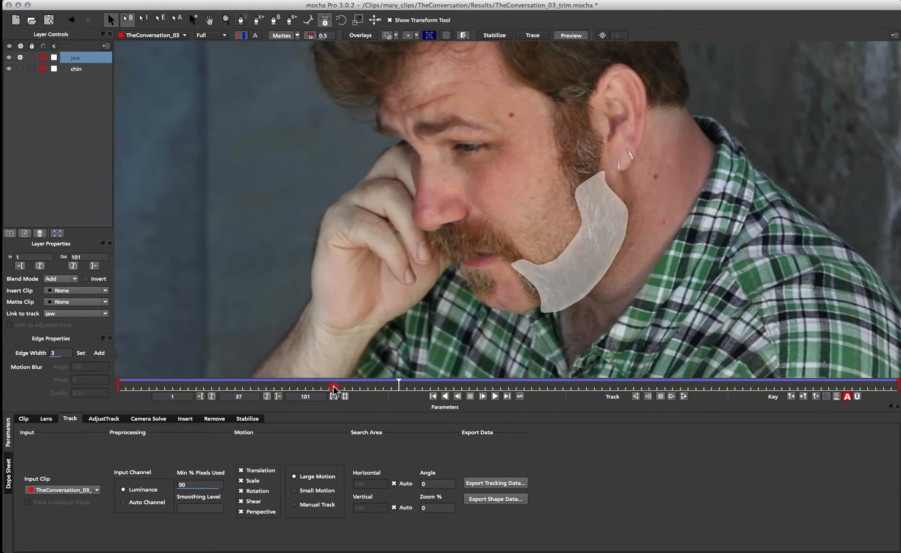
drag(334, 385, 119, 384)
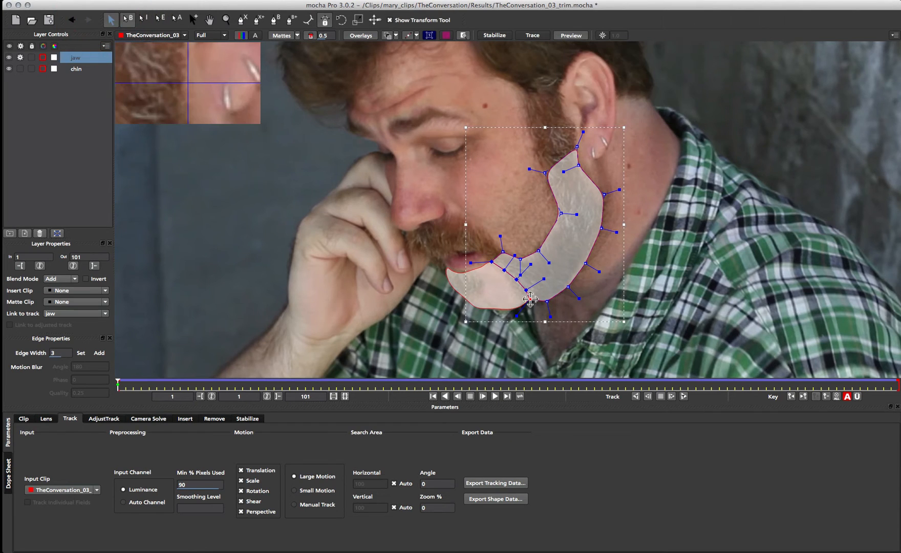
Drag jaw spline points at frame 1 until the jaw overlaps the chin matte.
drag(529, 297, 530, 303)
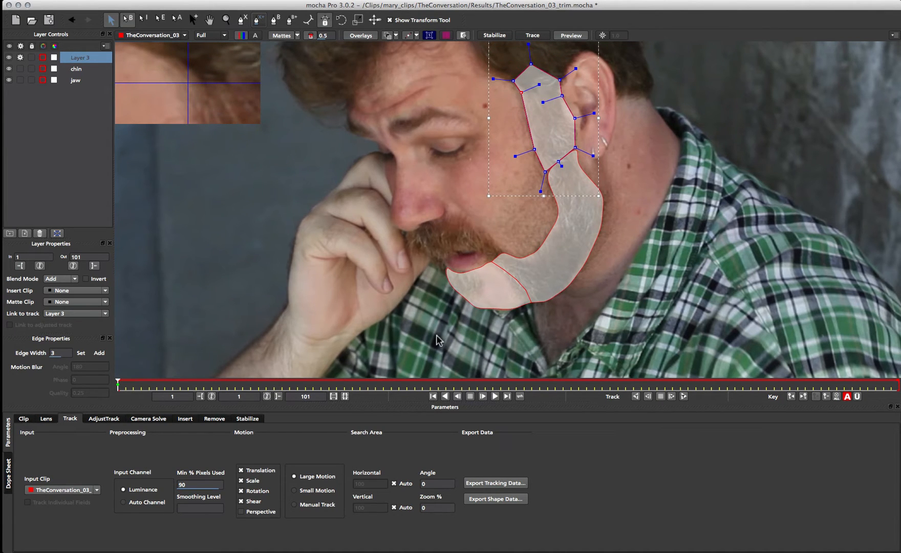
mouse_move(544, 149)
text(top section)
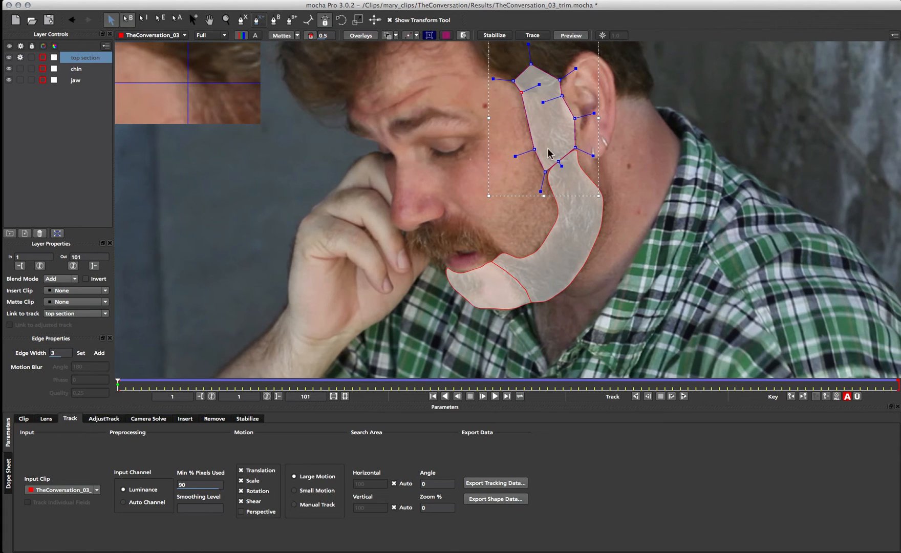
Select the top section layer to shape its strip in front of the ear.
click(76, 80)
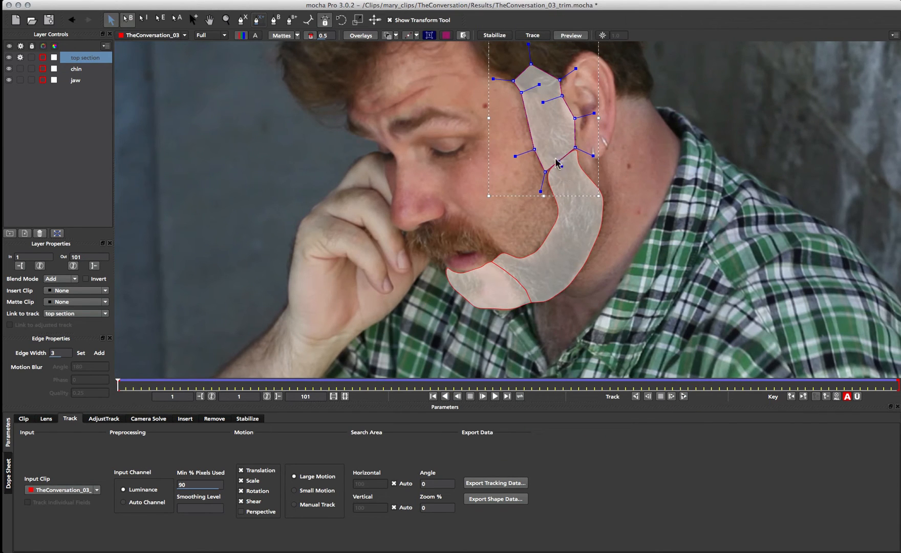
Select the jaw layer, move an upper point toward the ear, and add a cheek point.
click(75, 80)
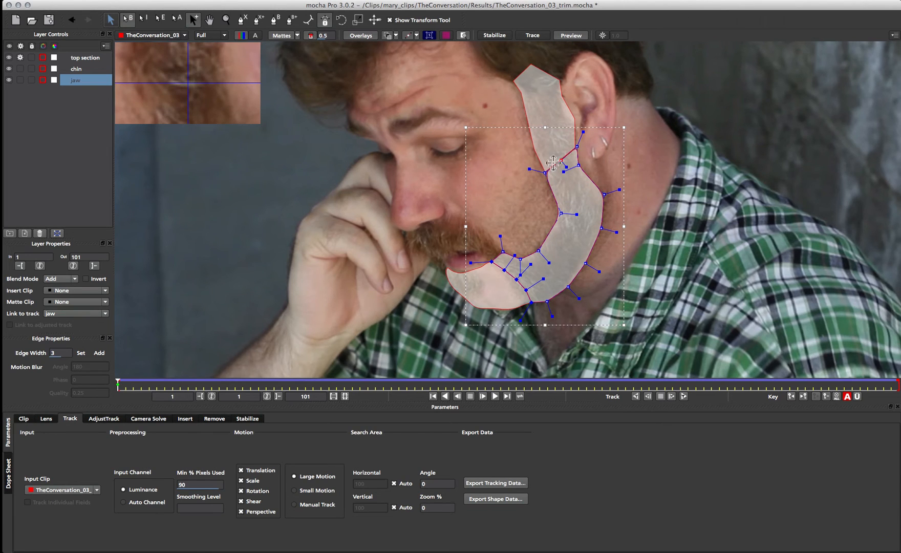
mouse_move(295, 156)
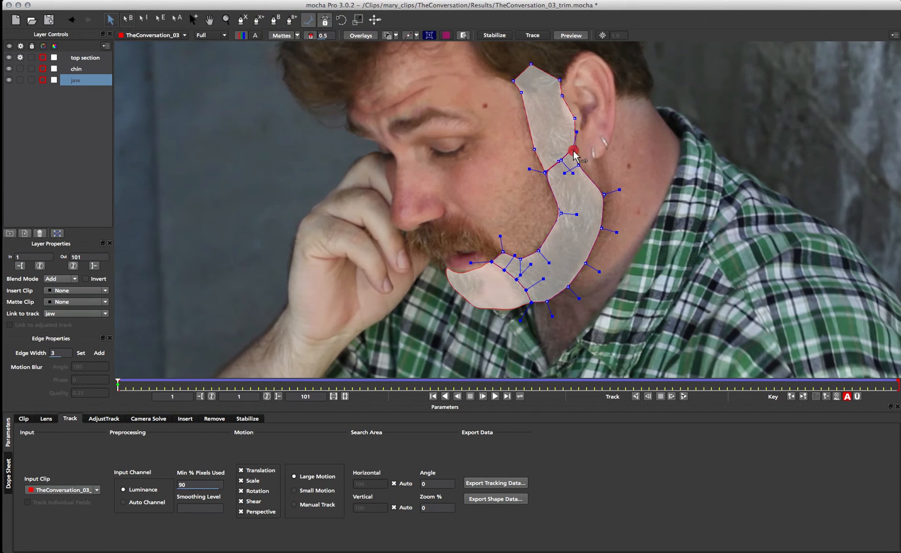
drag(573, 150, 559, 159)
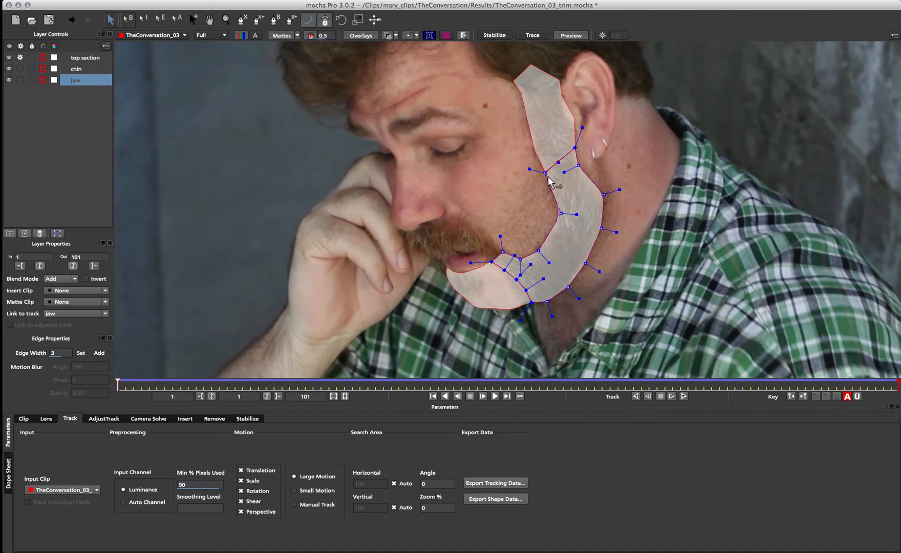
click(543, 187)
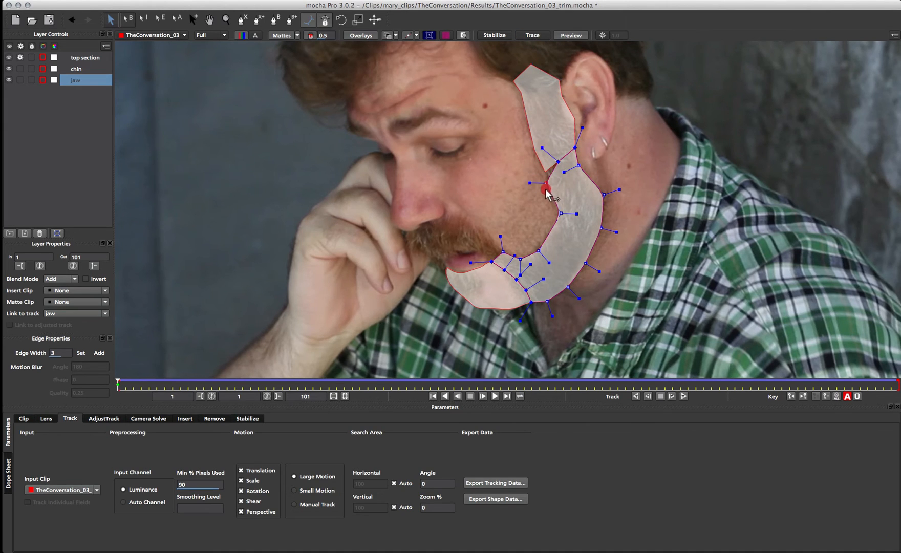
drag(544, 187, 544, 170)
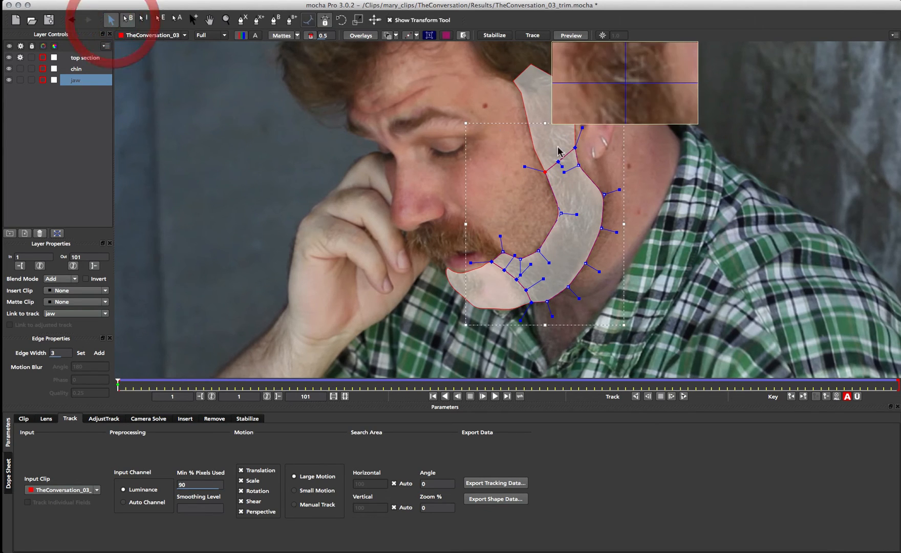
Nudge the jaw's upper edge, then drag two top section points onto it.
drag(558, 170, 540, 160)
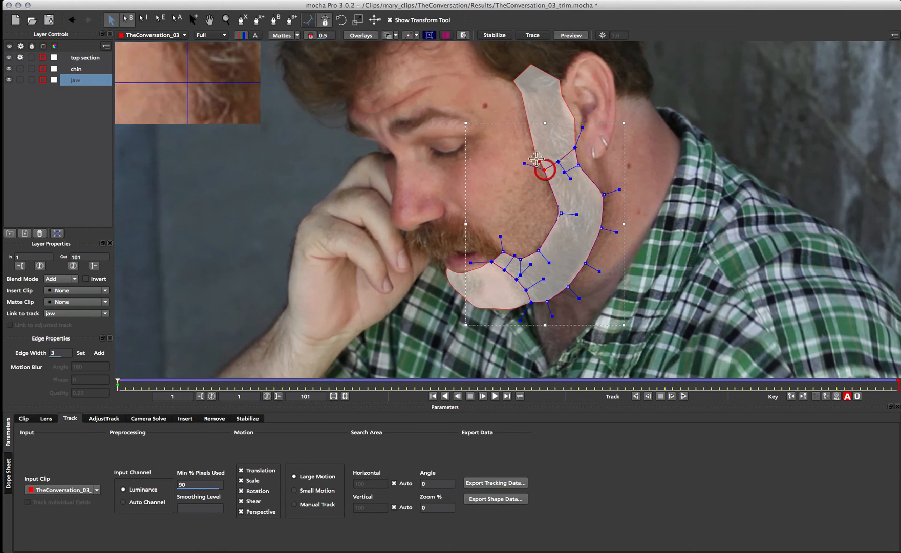
click(85, 58)
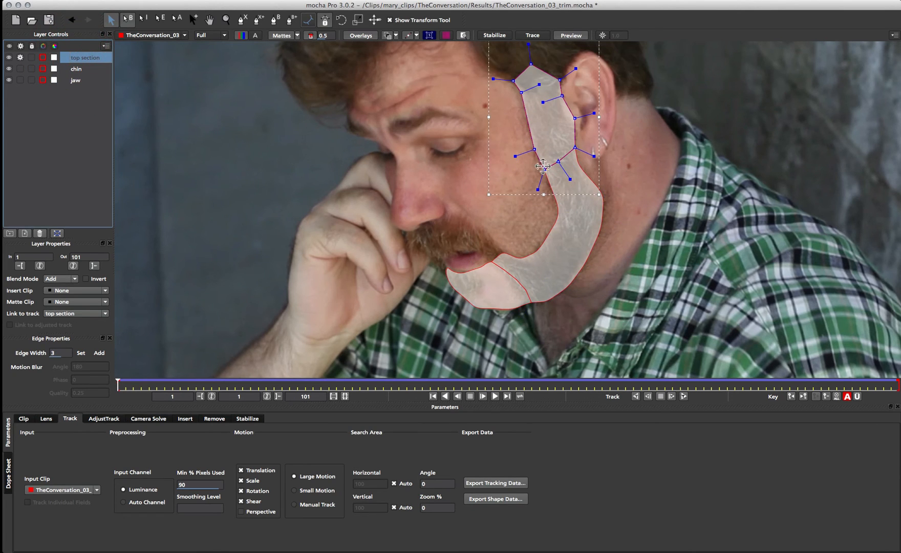
drag(543, 165, 574, 149)
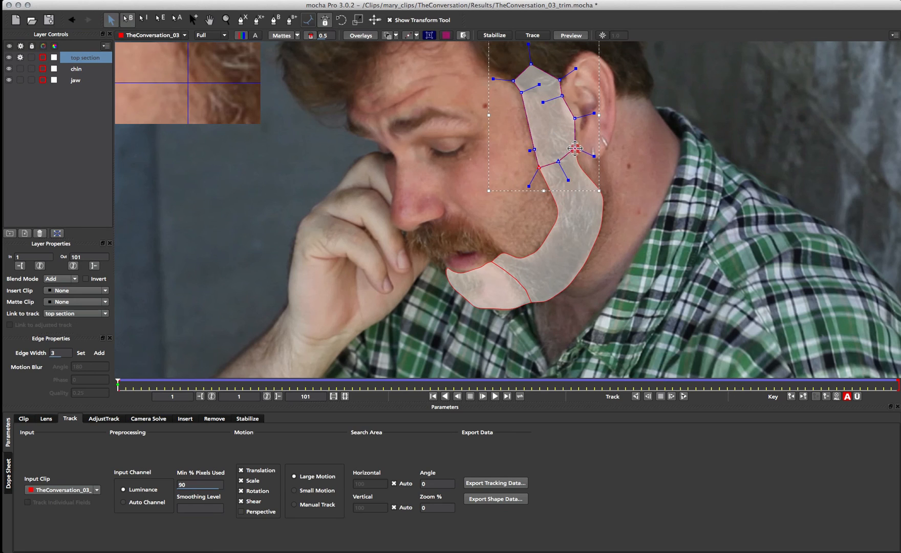
drag(574, 148, 540, 168)
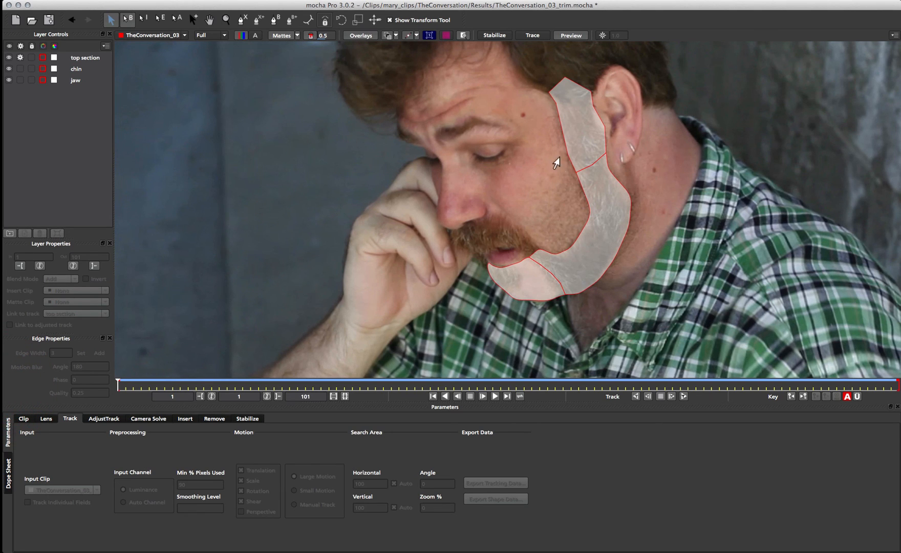
mouse_move(421, 212)
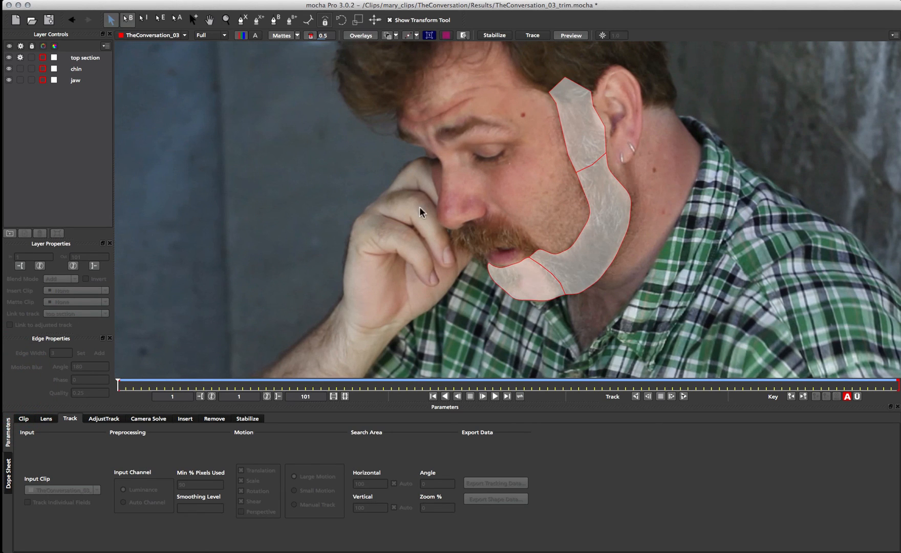
mouse_move(505, 212)
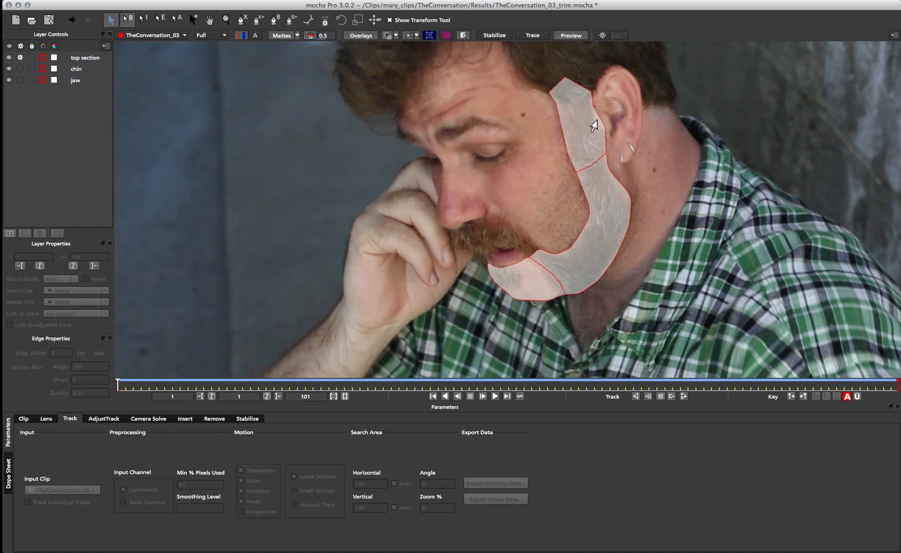
Select the top section spline in the viewer to show its control points.
click(84, 57)
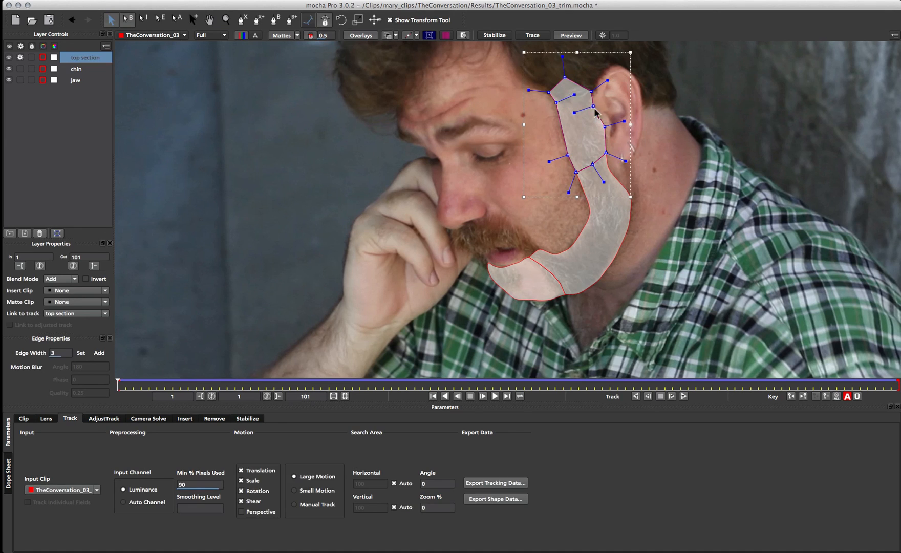
mouse_move(592, 250)
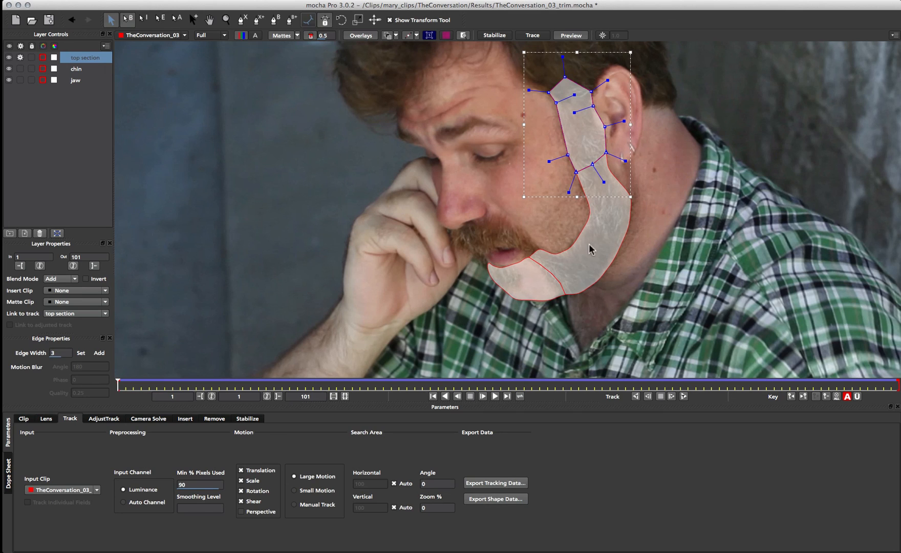
mouse_move(499, 252)
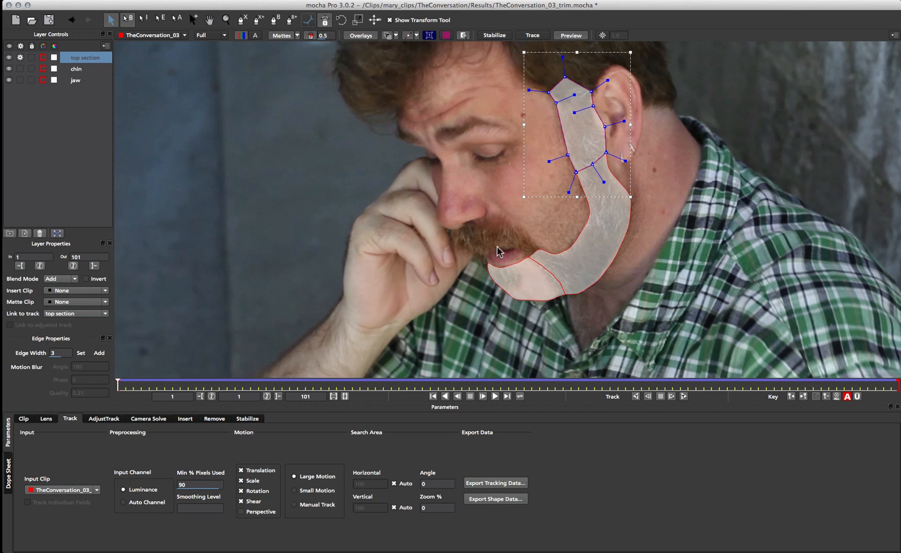
mouse_move(566, 299)
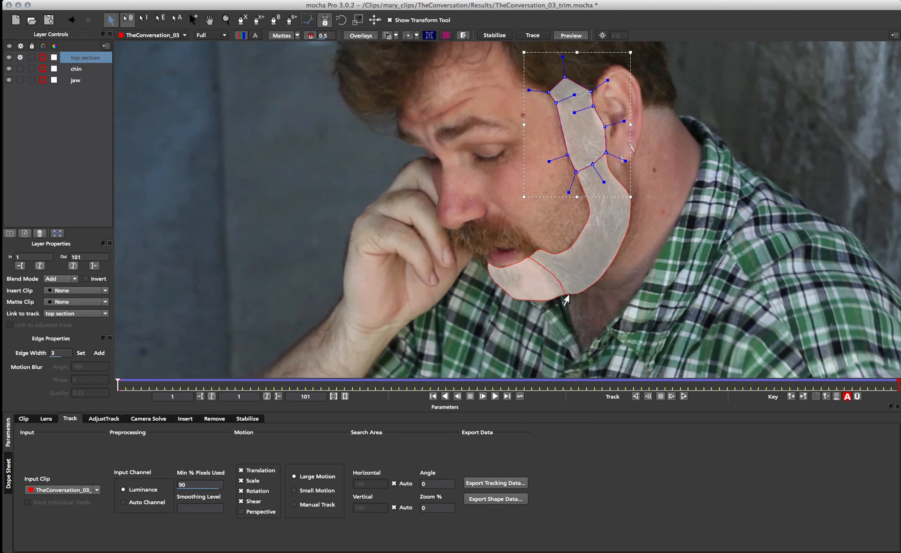
mouse_move(641, 240)
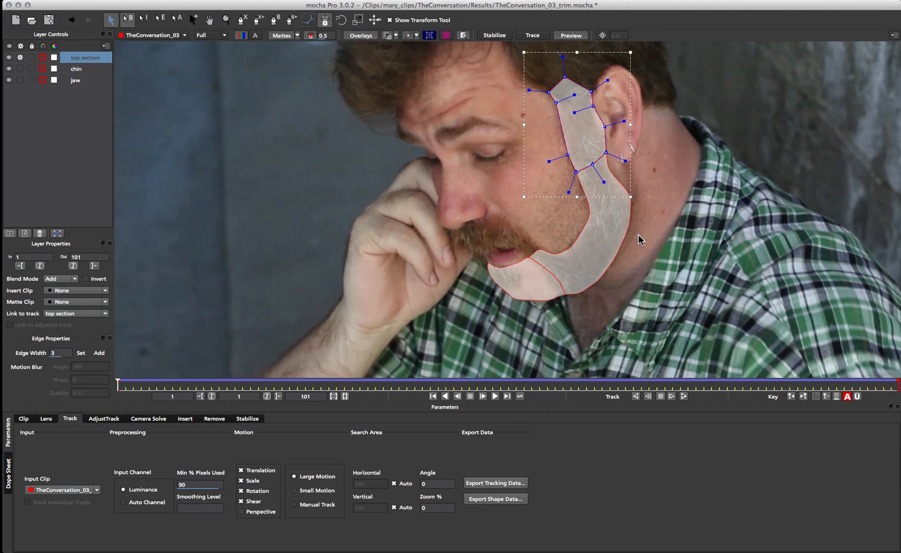
mouse_move(642, 240)
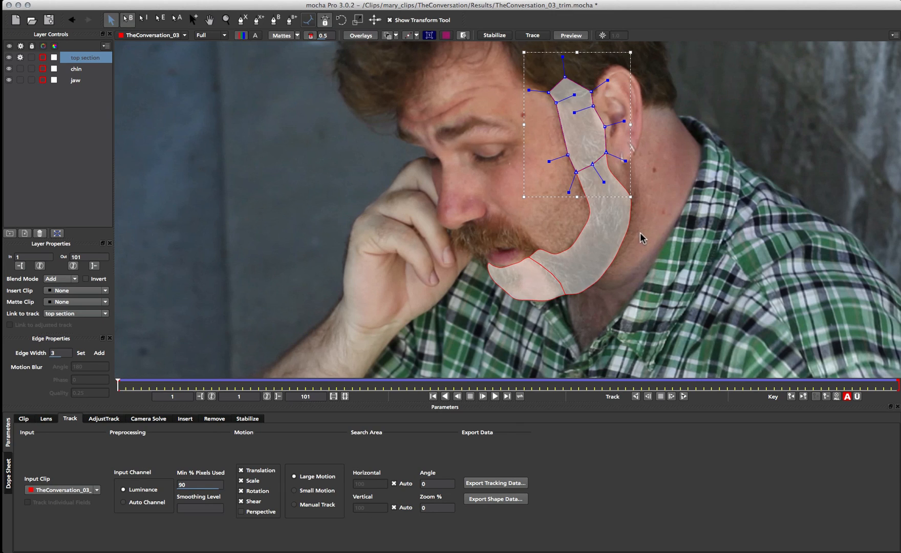